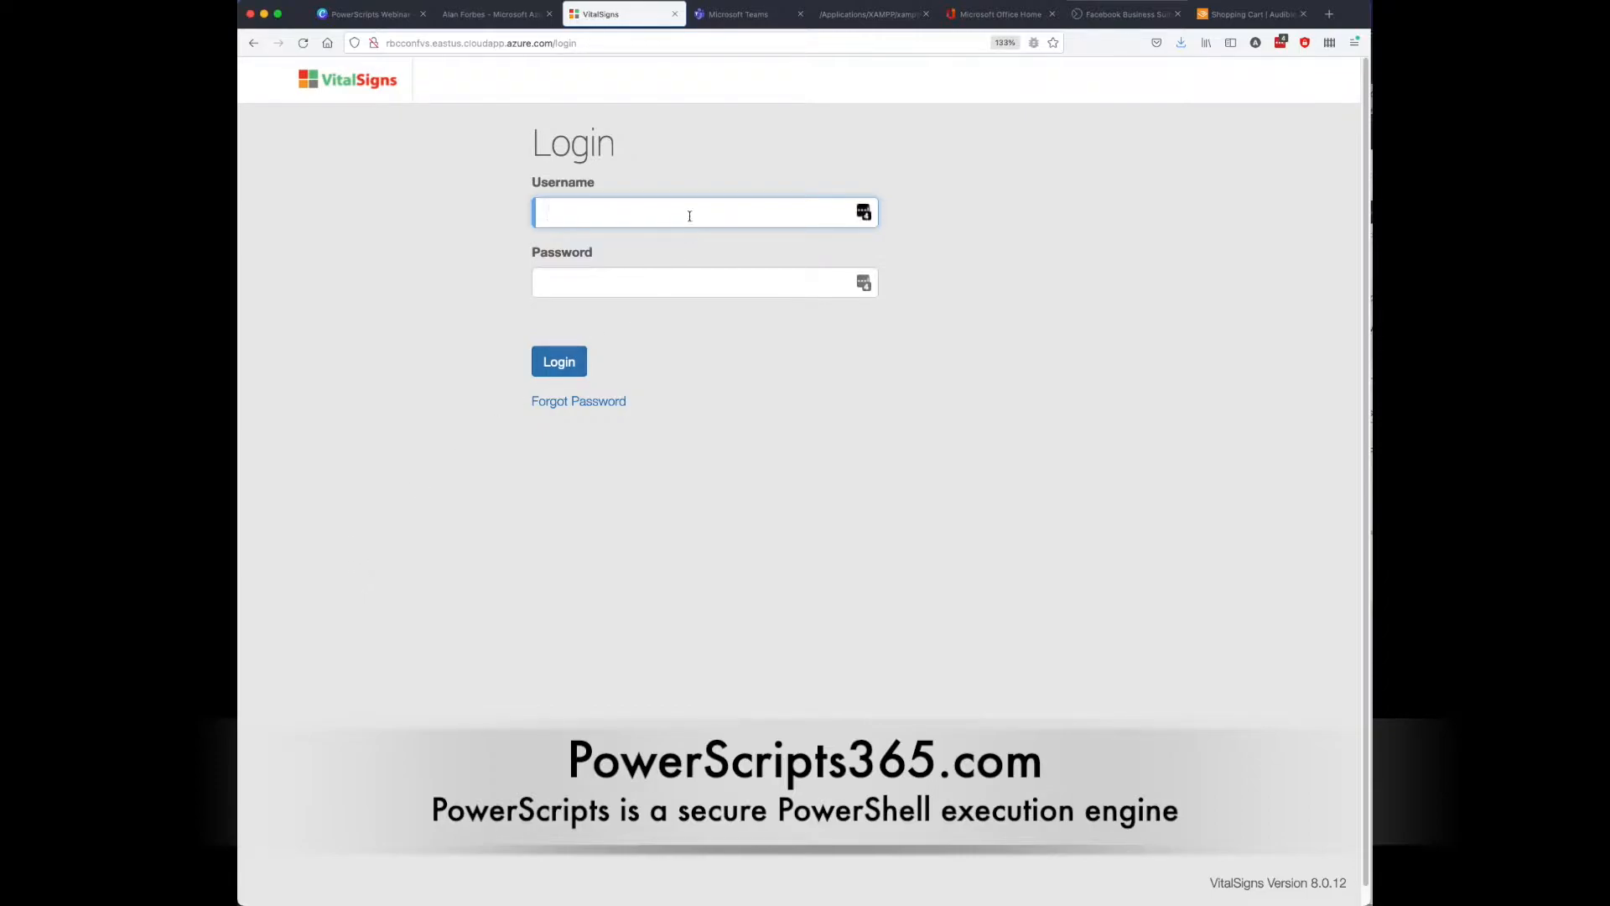
Step: Autofill the username and password from the saved LastPass login for this site
{"action": "right_click", "coordinate": [703, 213]}
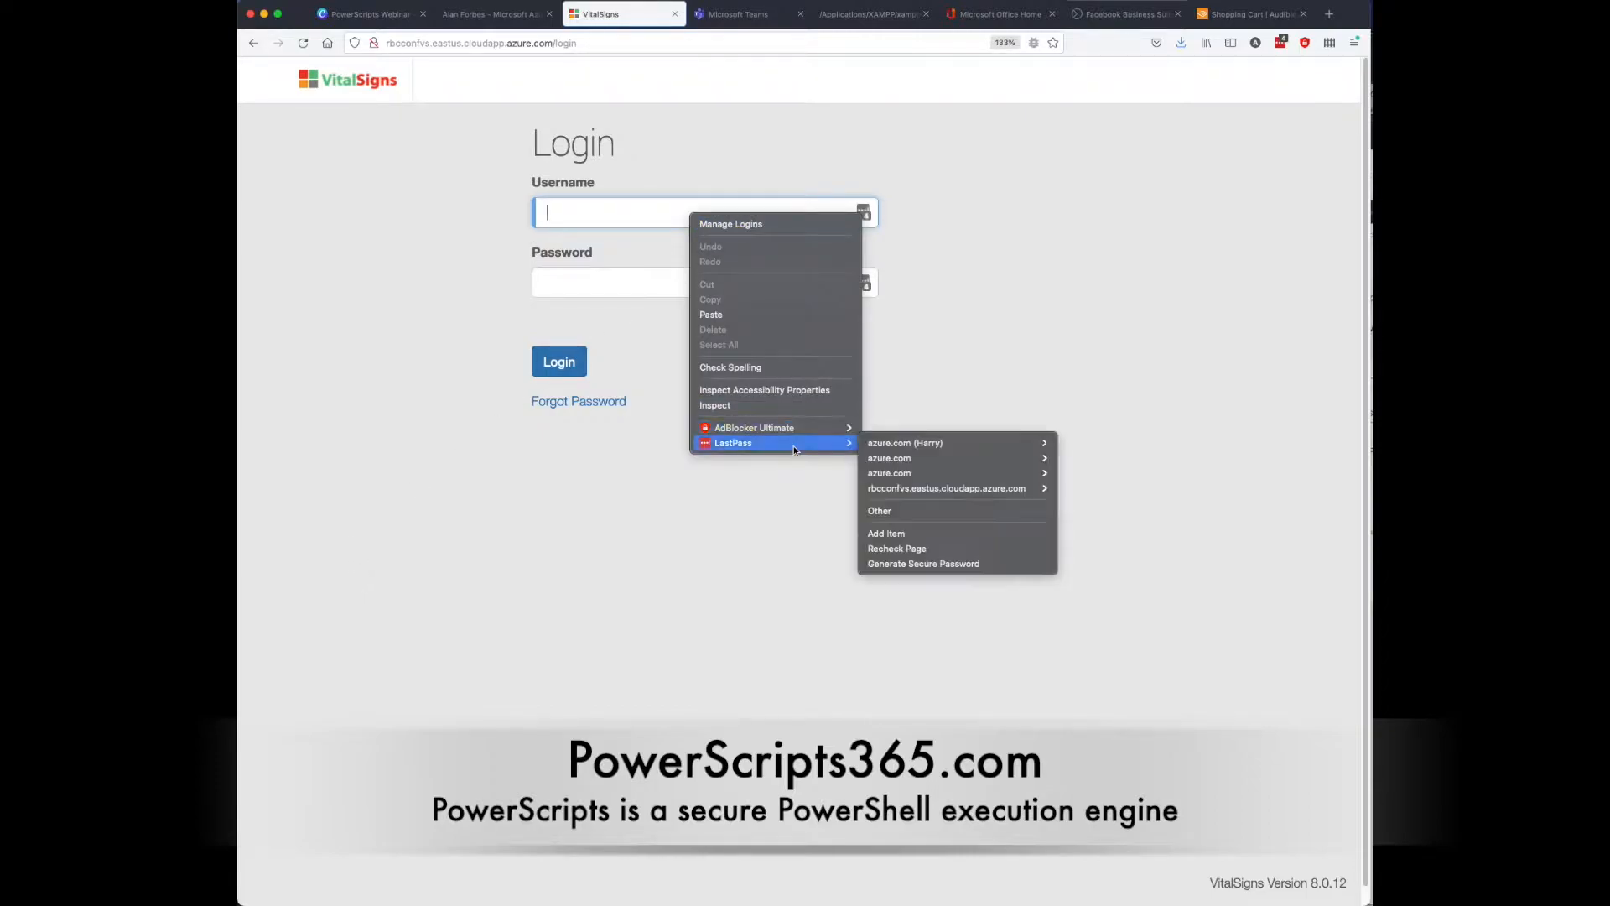
{"action": "mouse_move", "coordinate": [944, 488]}
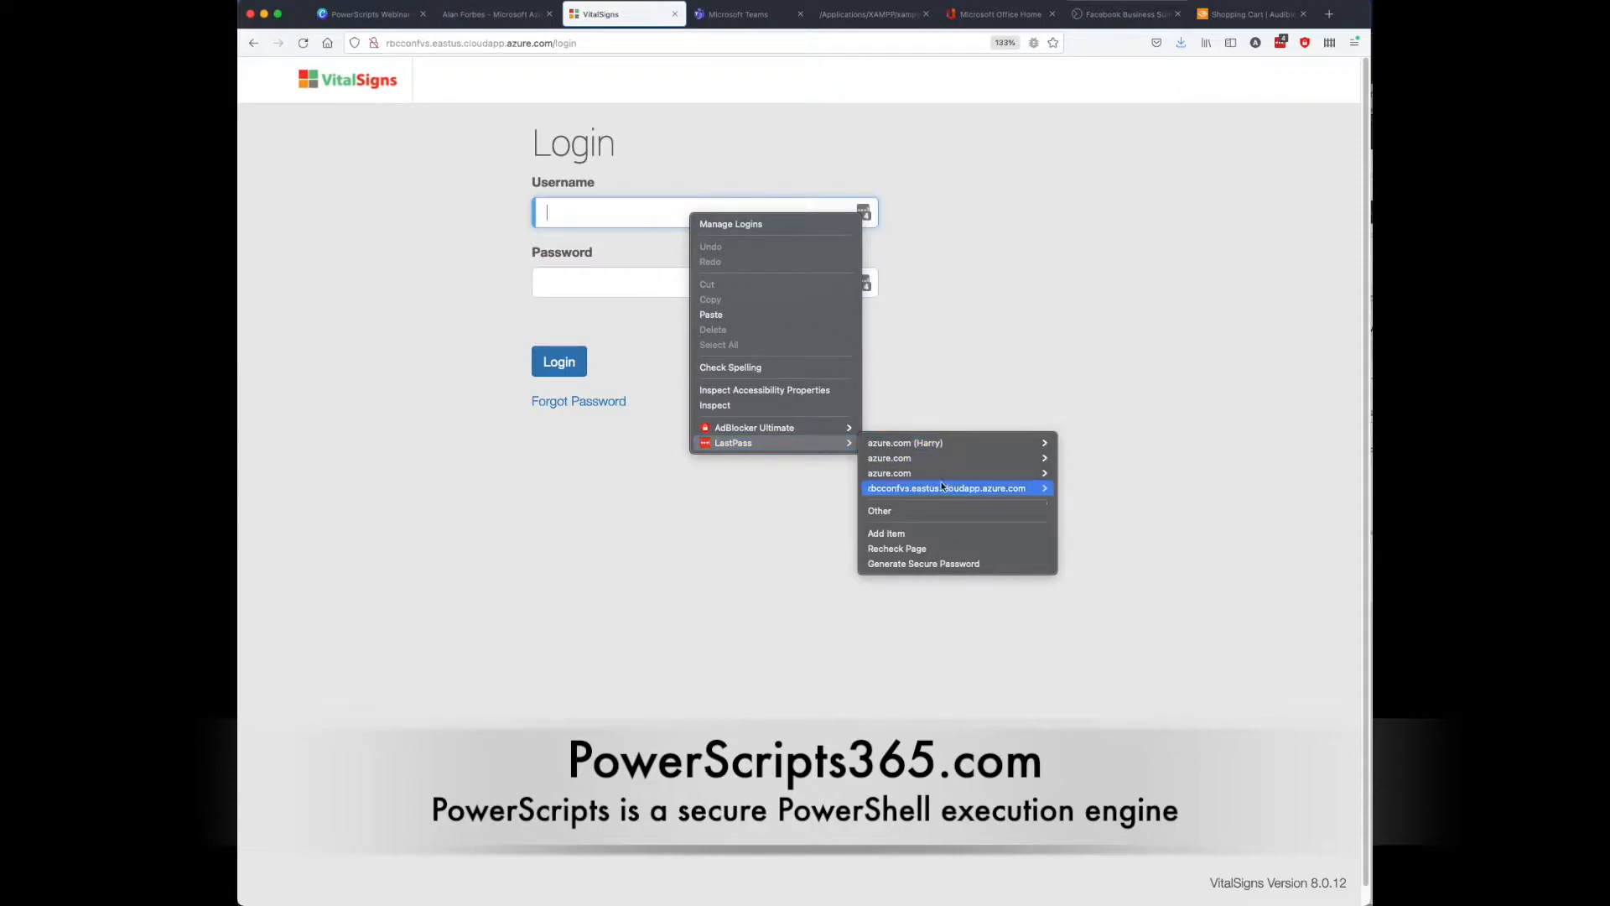
{"action": "left_click", "coordinate": [953, 488]}
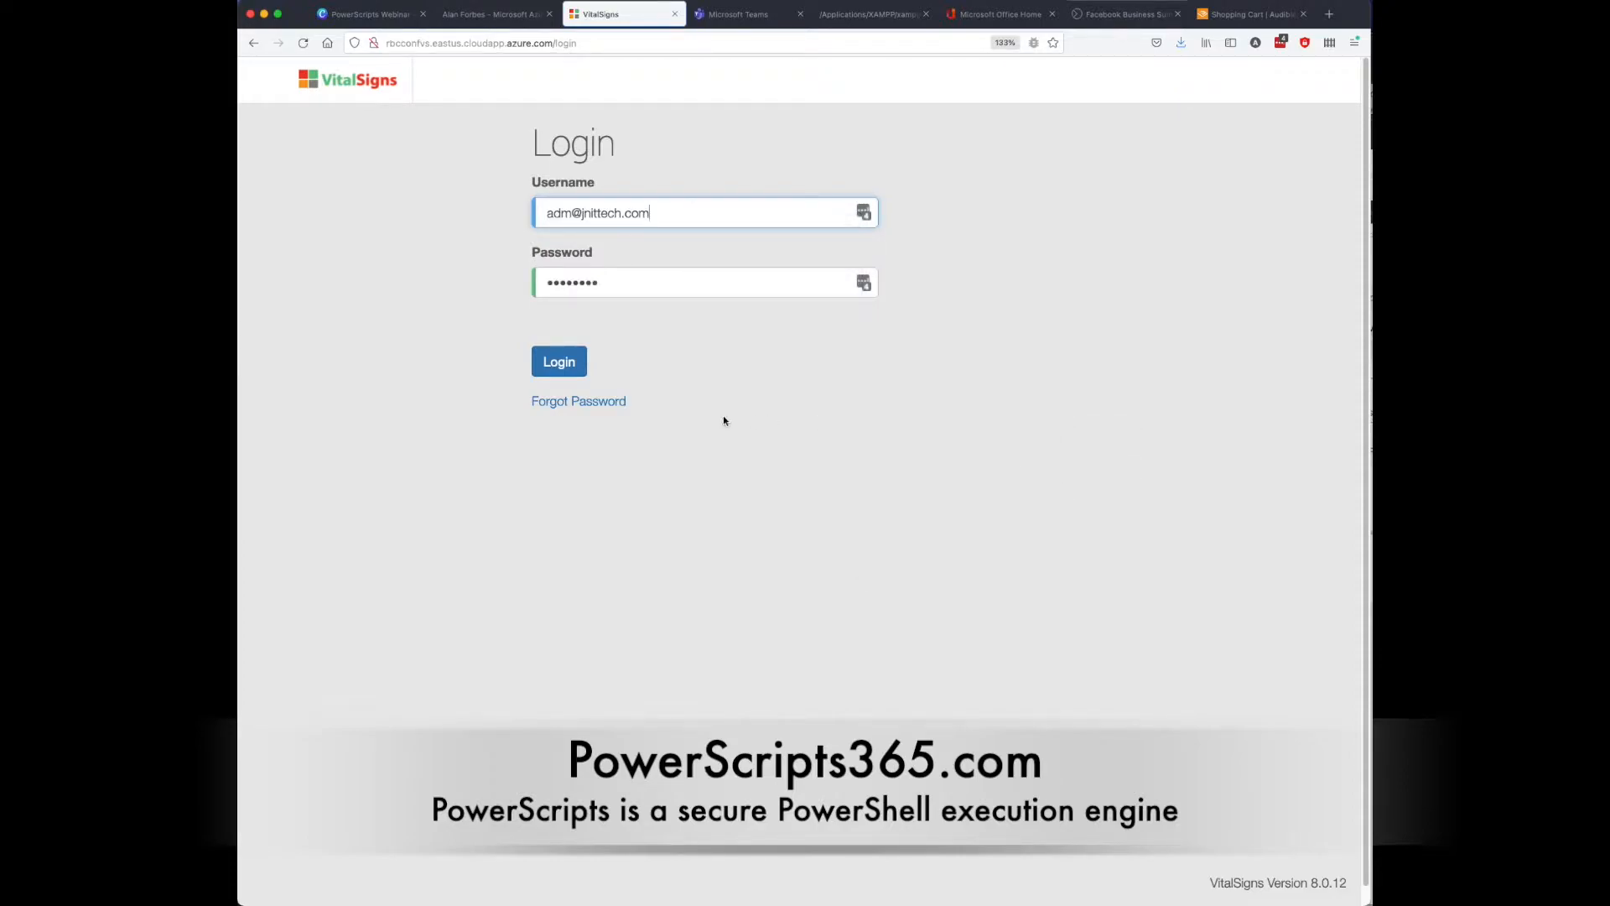
Step: Sign in and reach the PowerScript Settings dashboard via the Configurator menu
{"action": "left_click", "coordinate": [558, 360]}
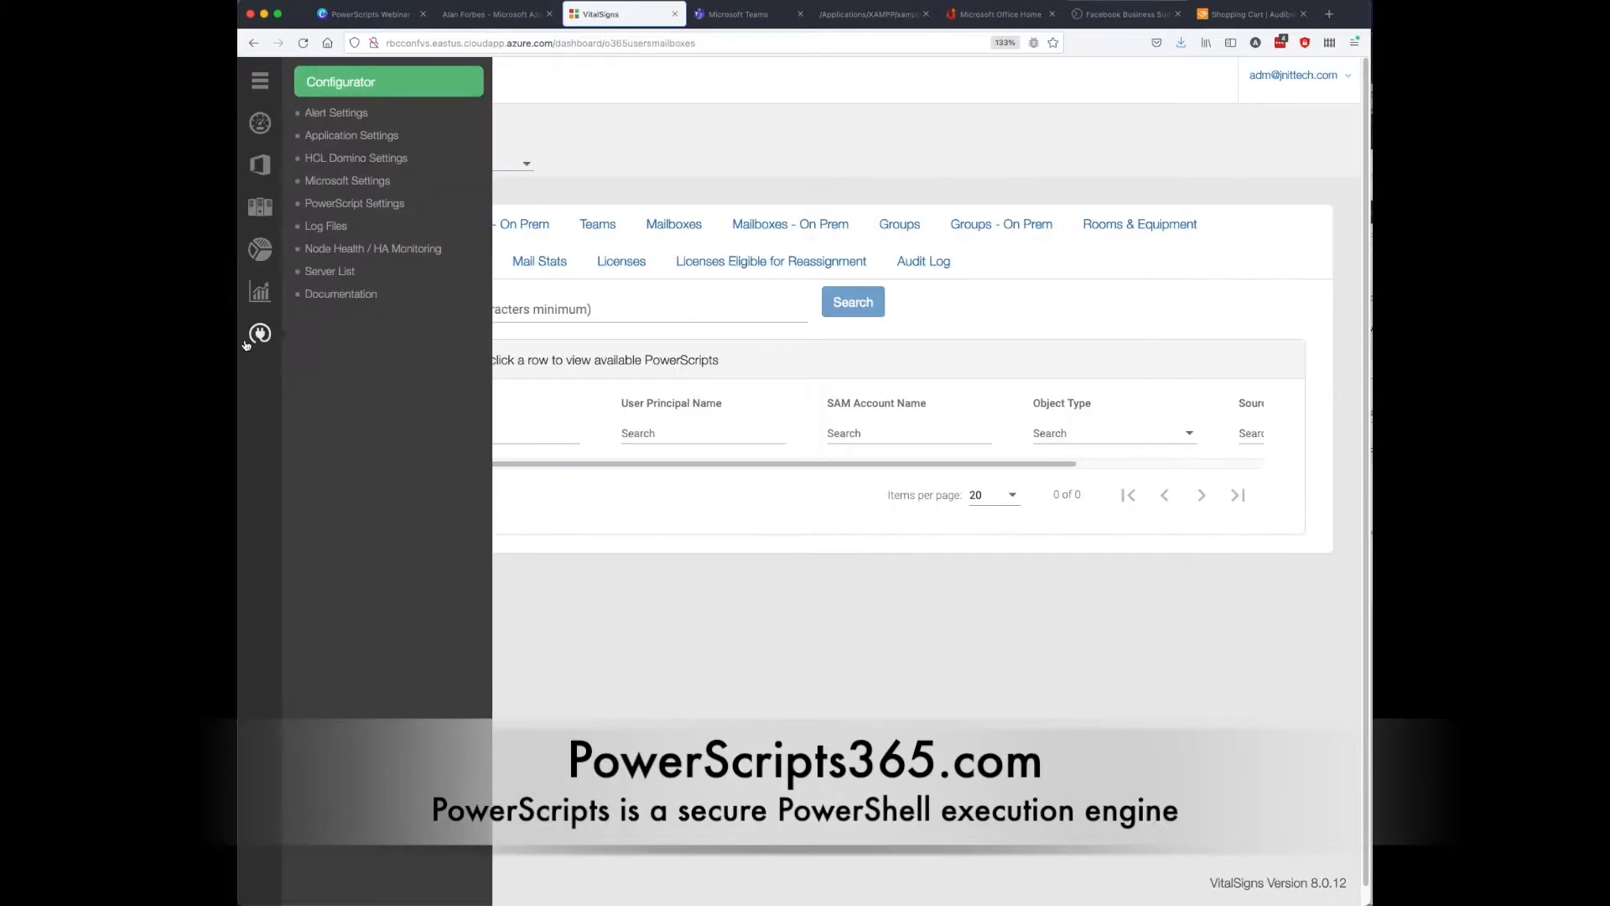
{"action": "left_click", "coordinate": [260, 80]}
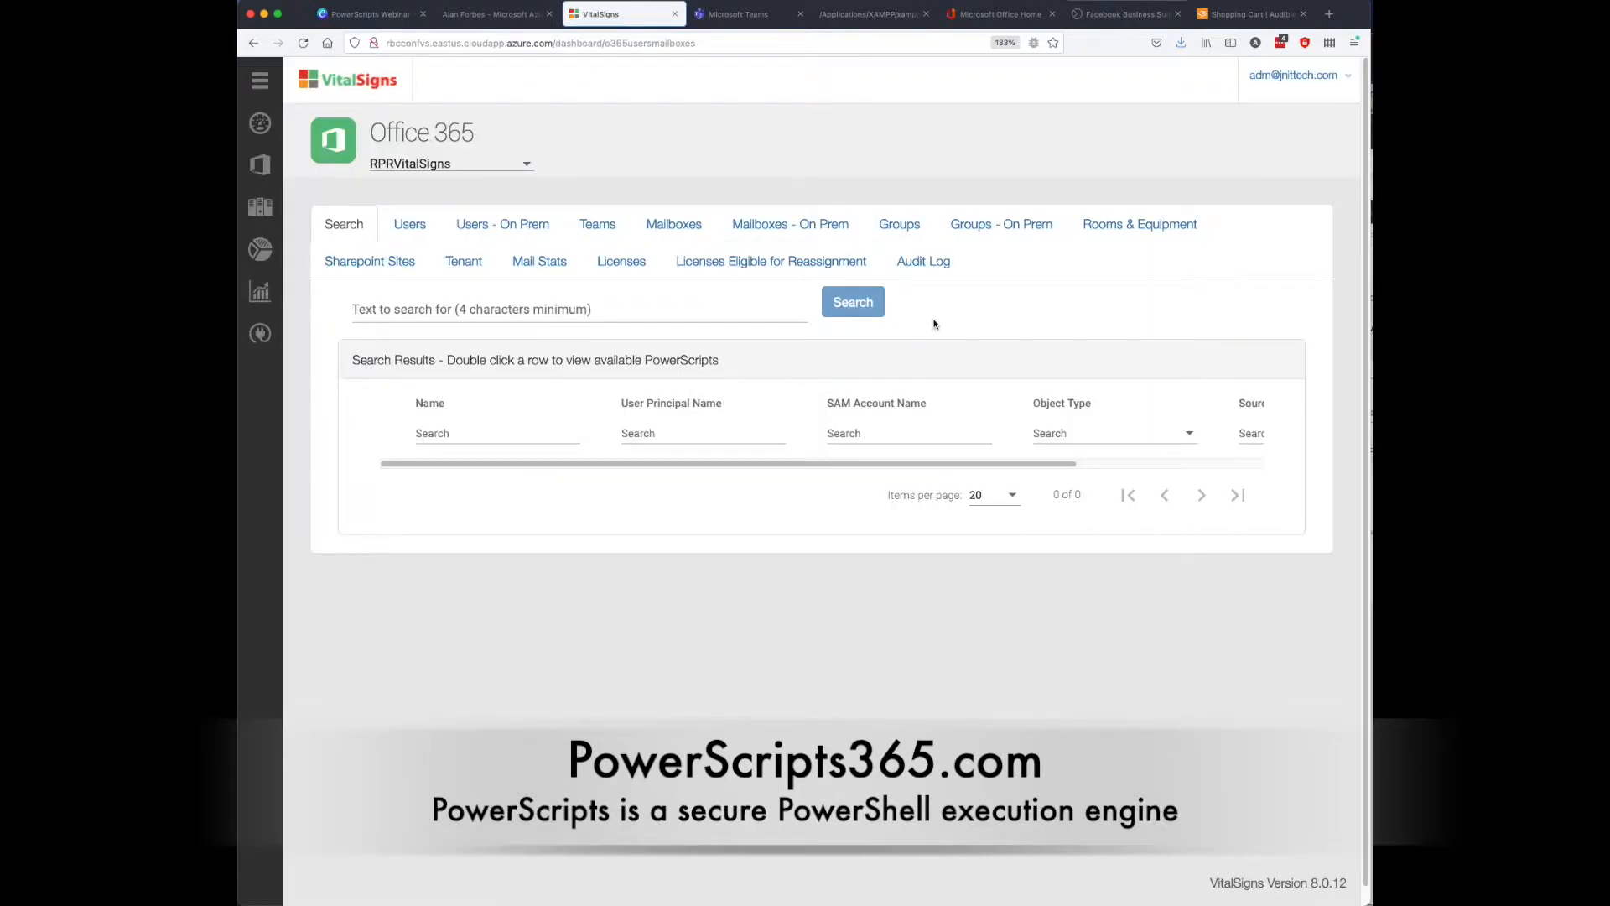
{"action": "left_click", "coordinate": [260, 333]}
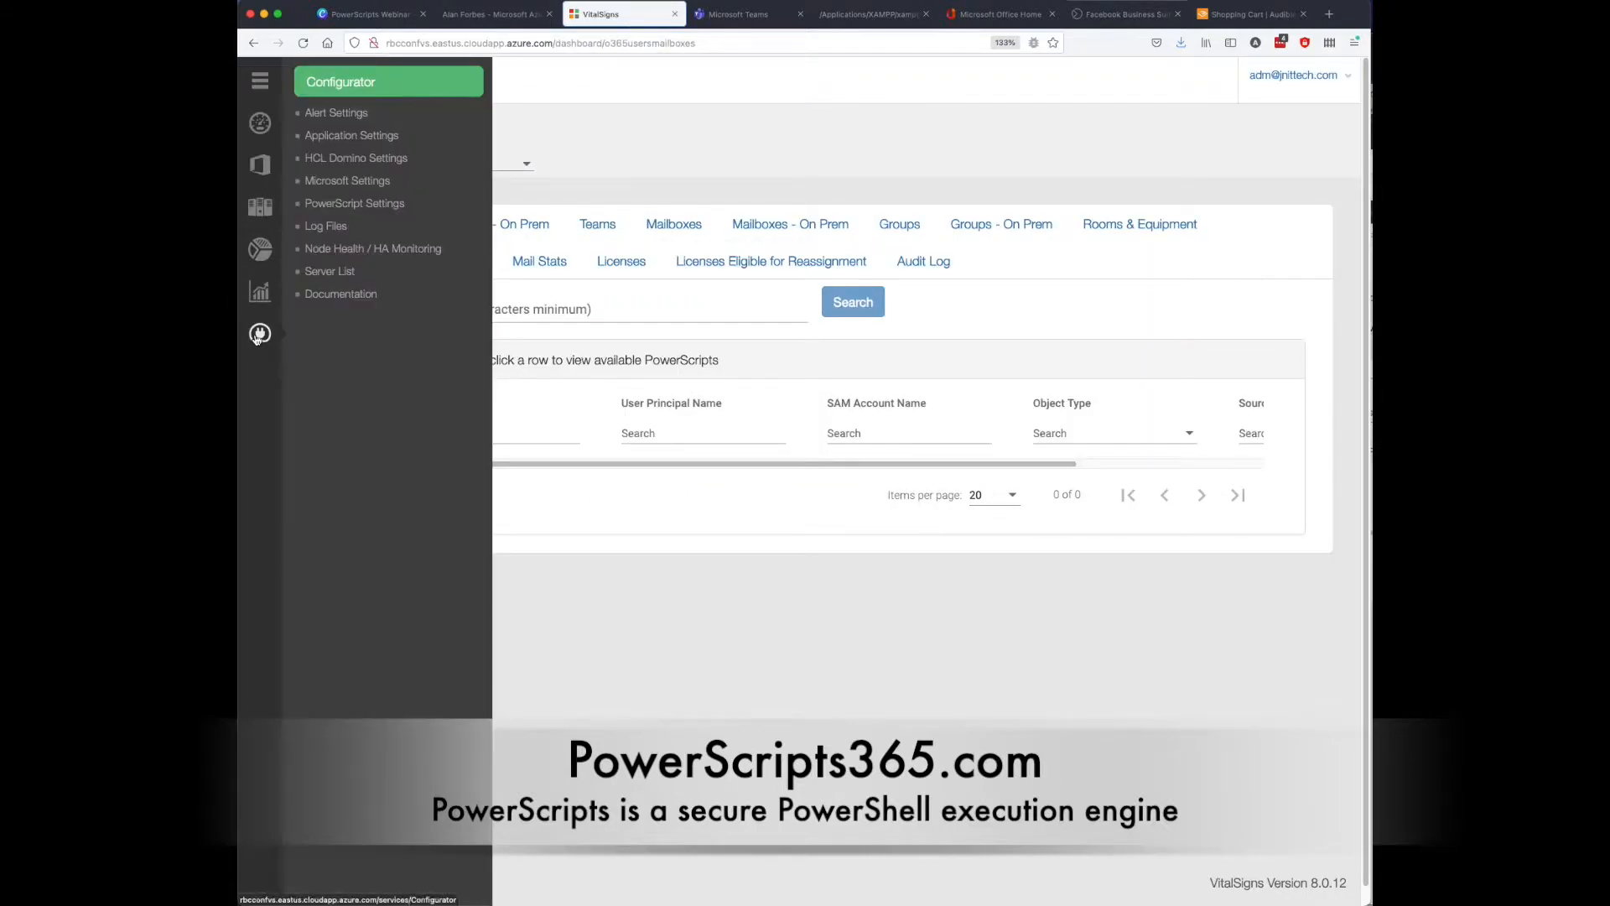
{"action": "left_click", "coordinate": [354, 202]}
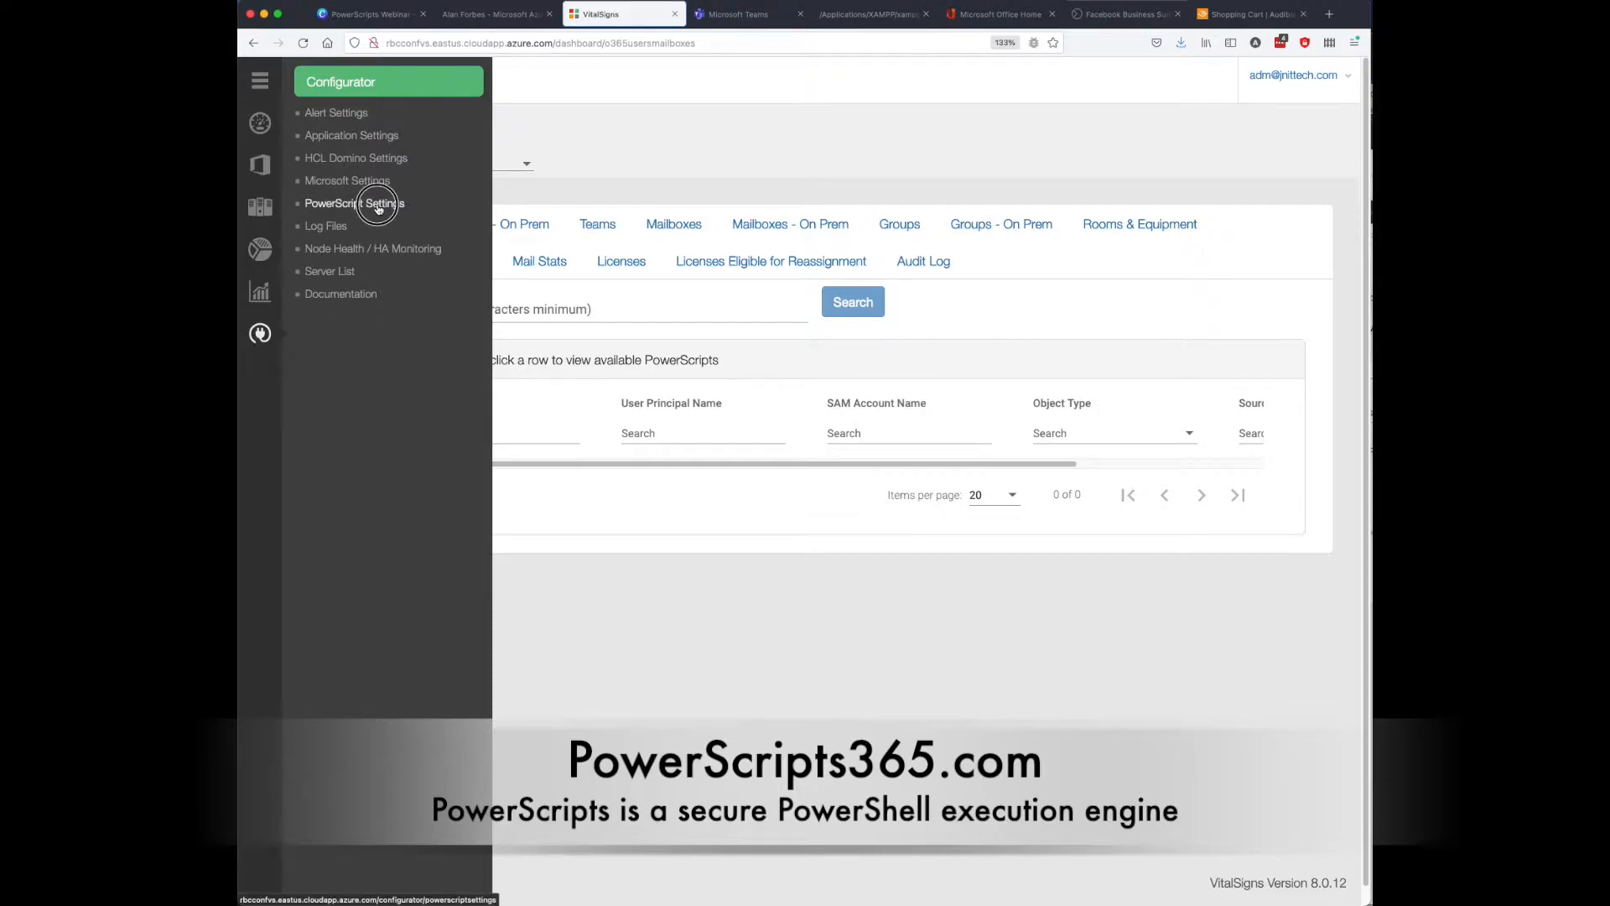
{"action": "left_click", "coordinate": [354, 203]}
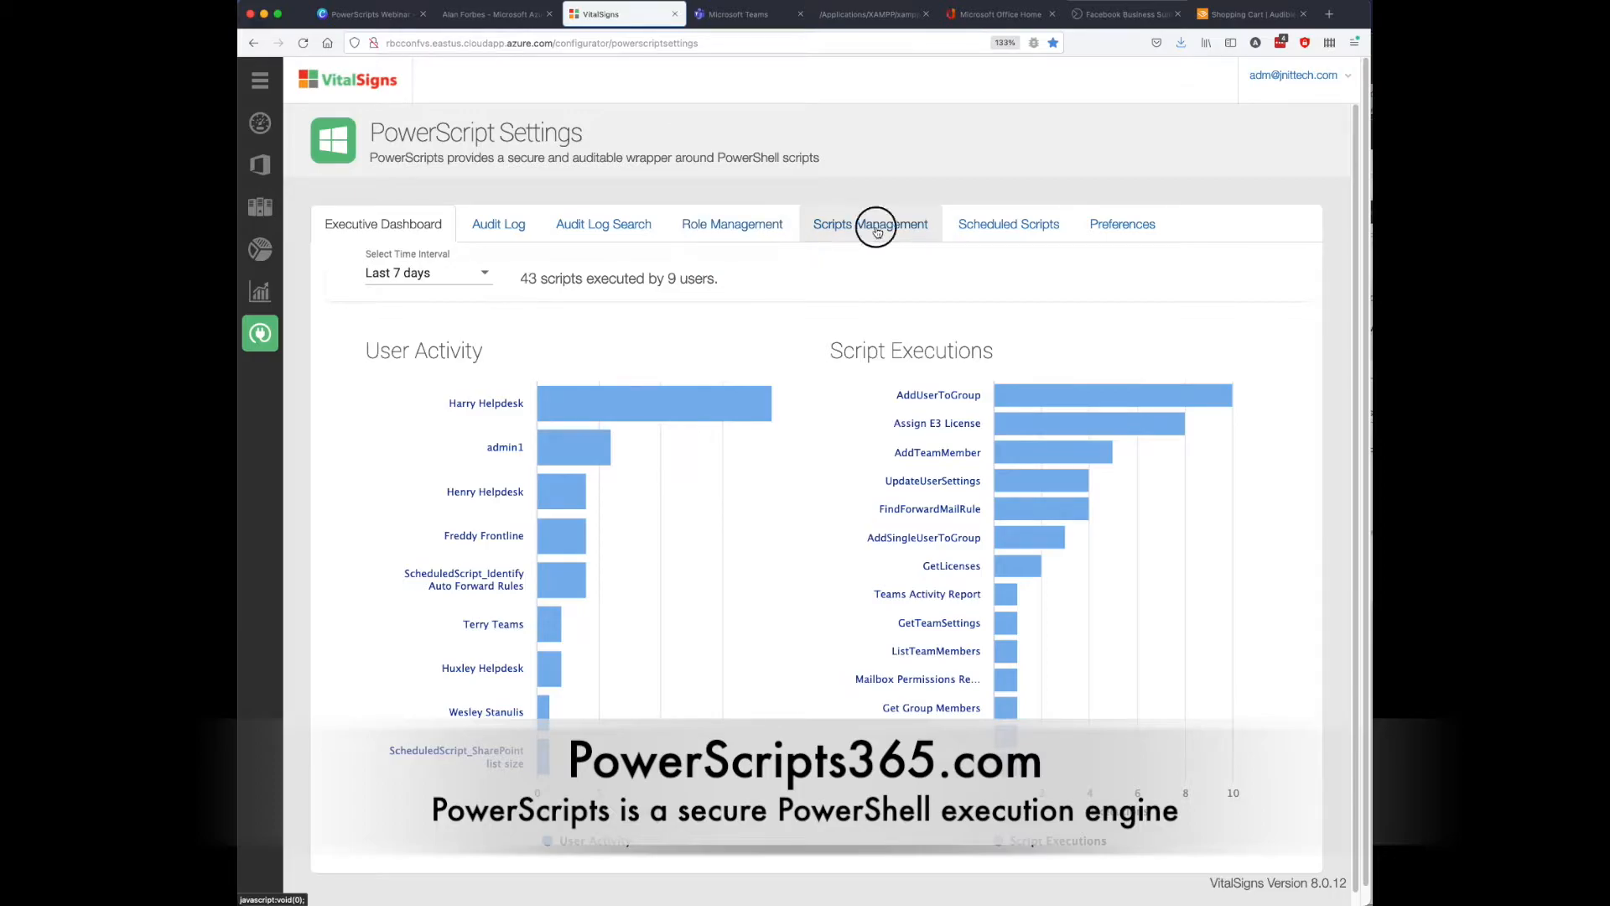
Step: Filter Scripts Management by name 'Upda' and choose the UpdateUserSettings script
{"action": "left_click", "coordinate": [870, 223]}
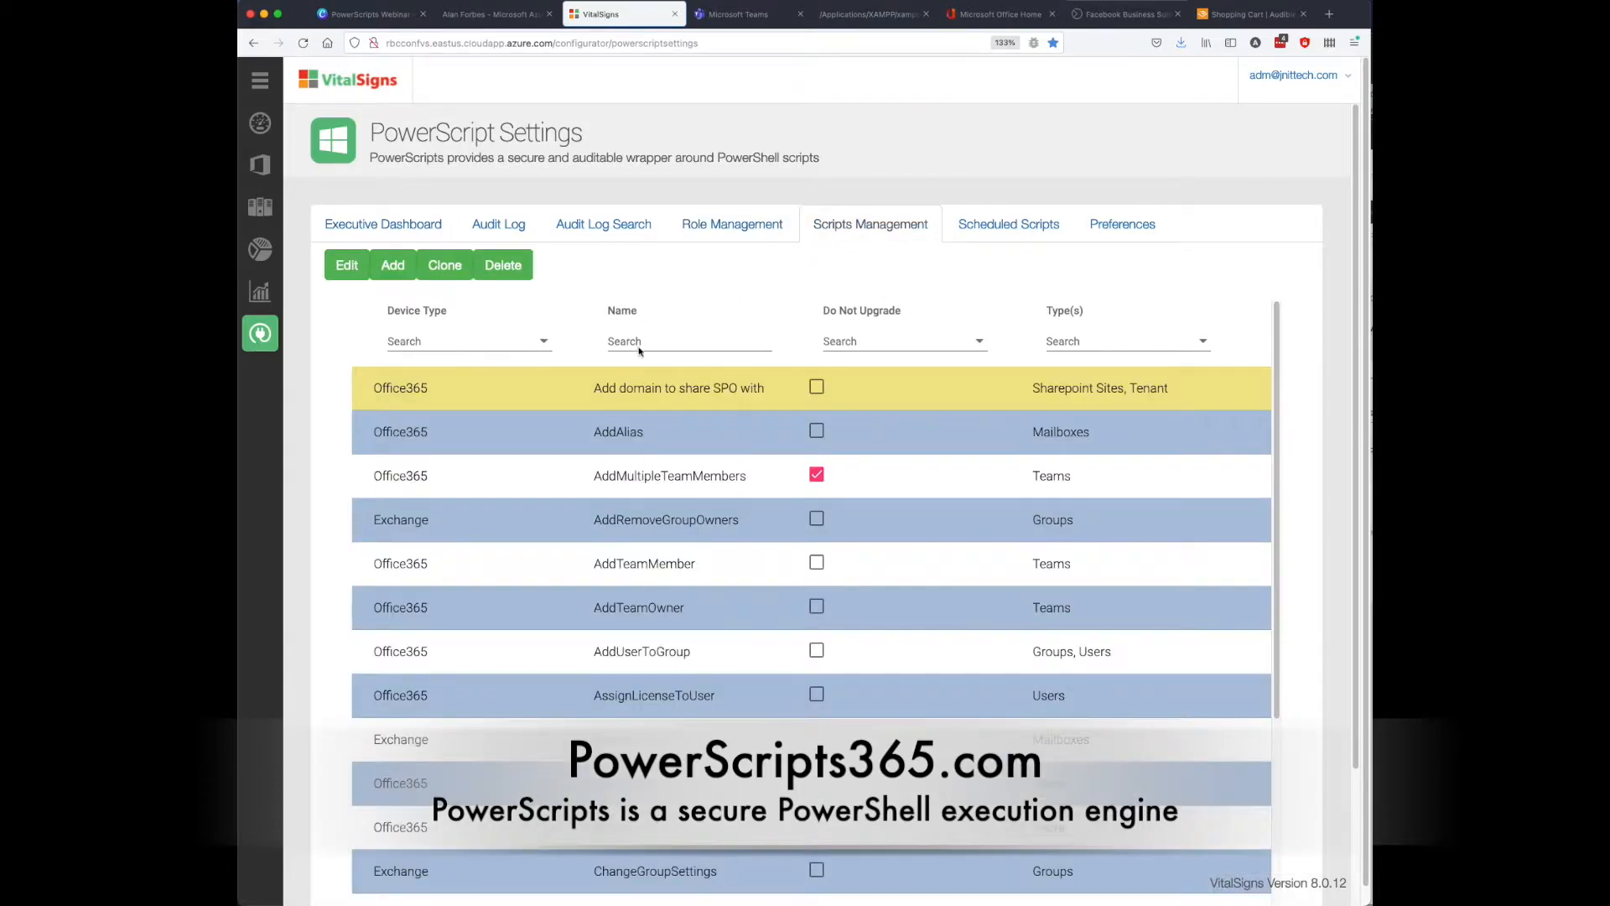
{"action": "type", "text": "U"}
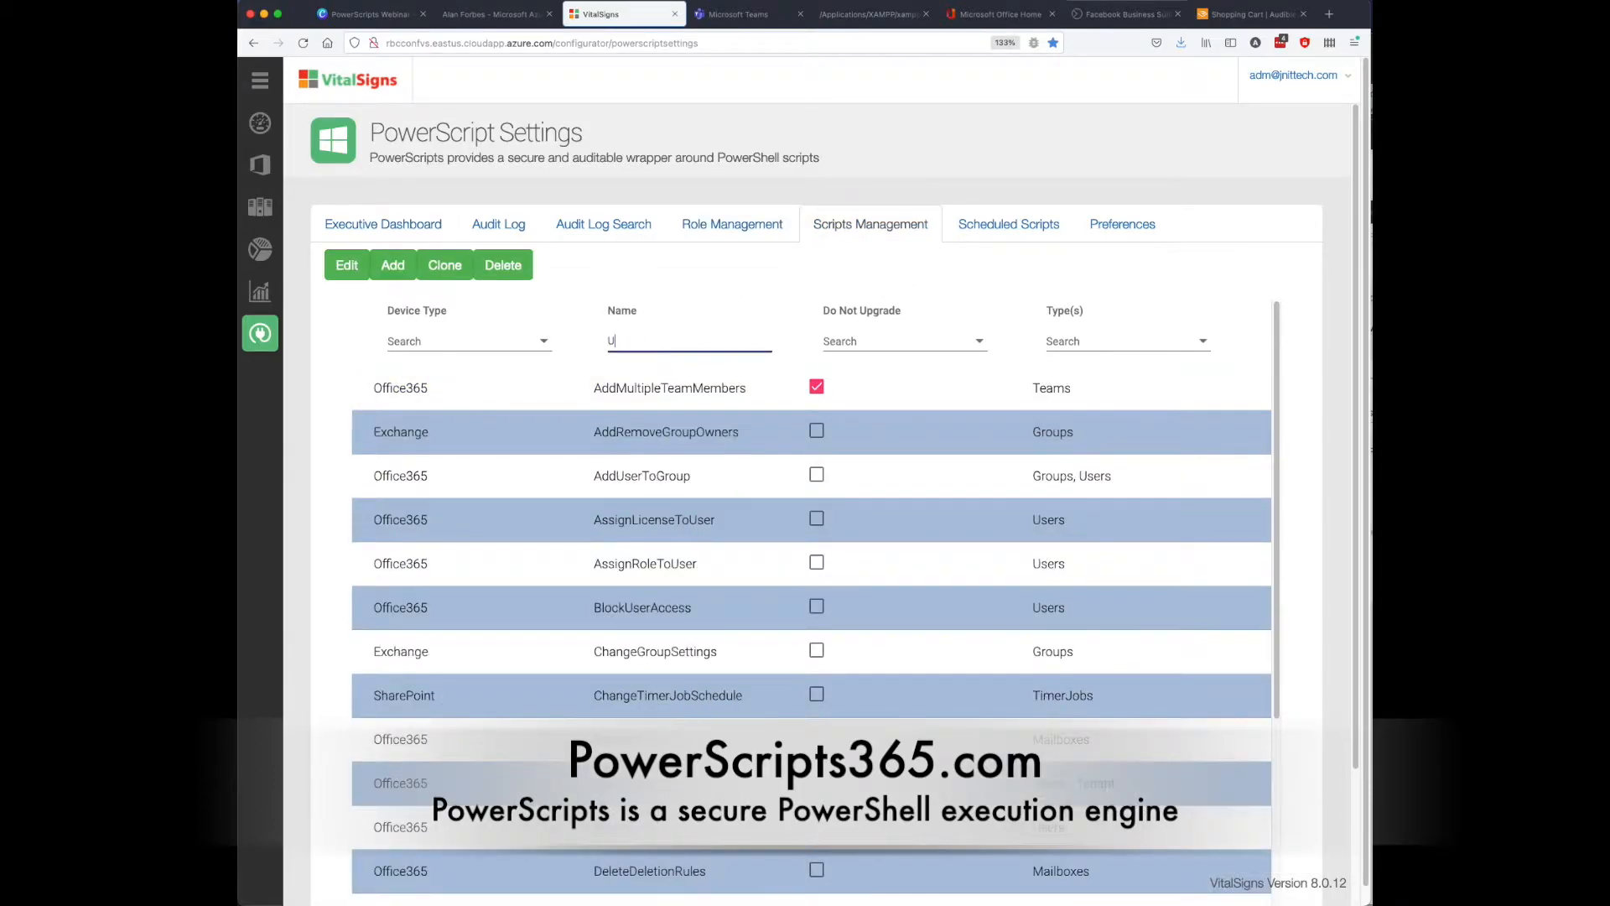
{"action": "type", "text": "pda"}
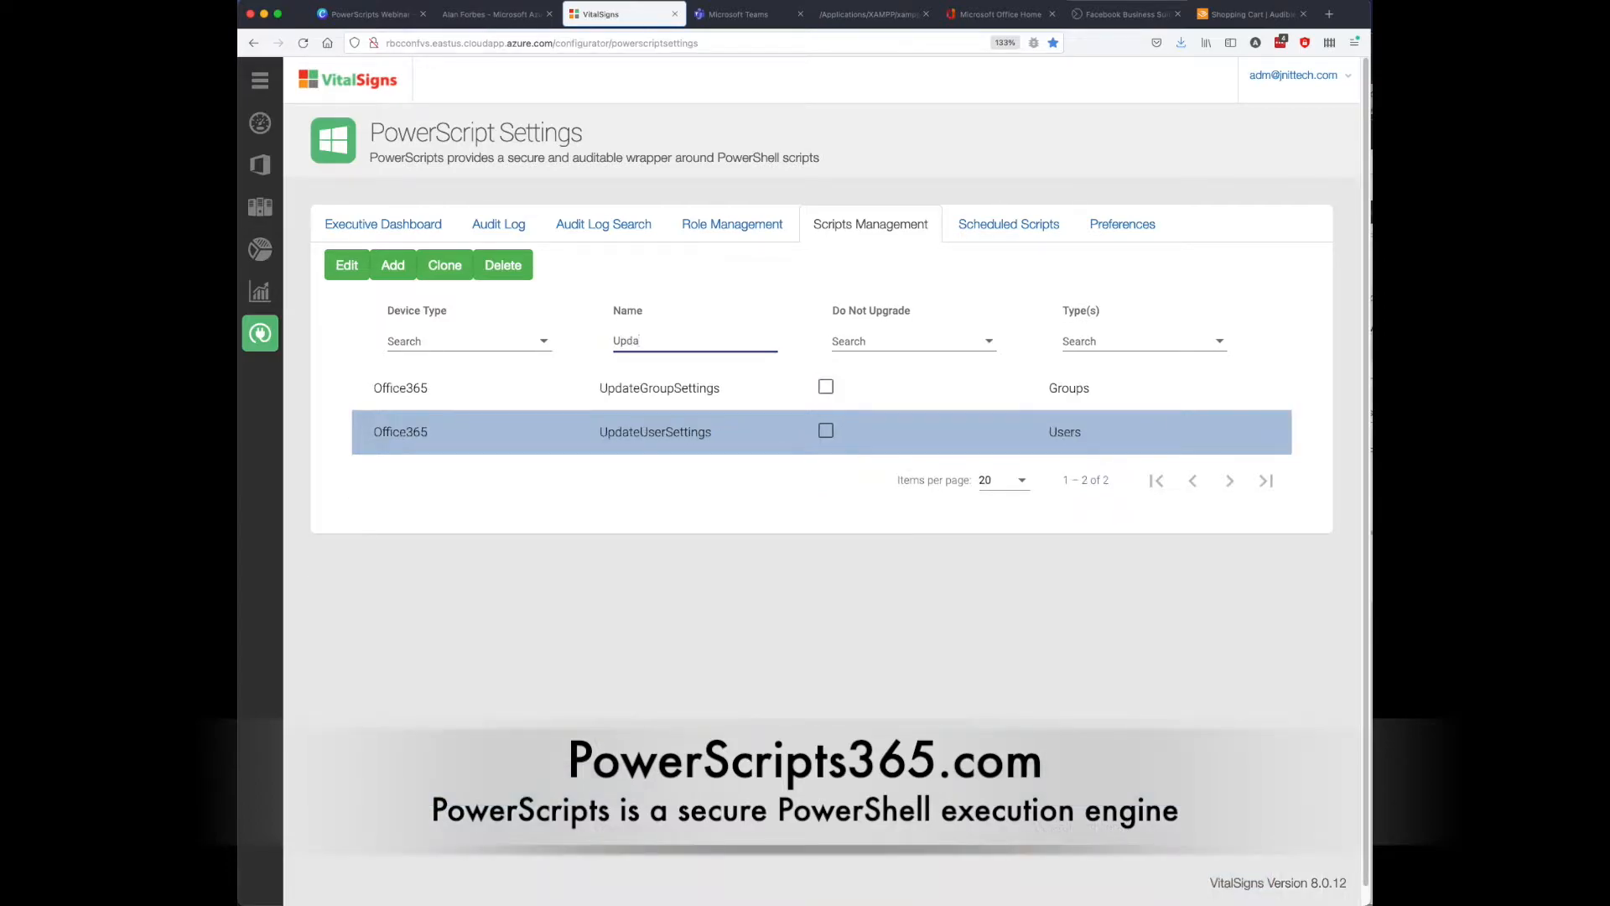
{"action": "left_click", "coordinate": [346, 264]}
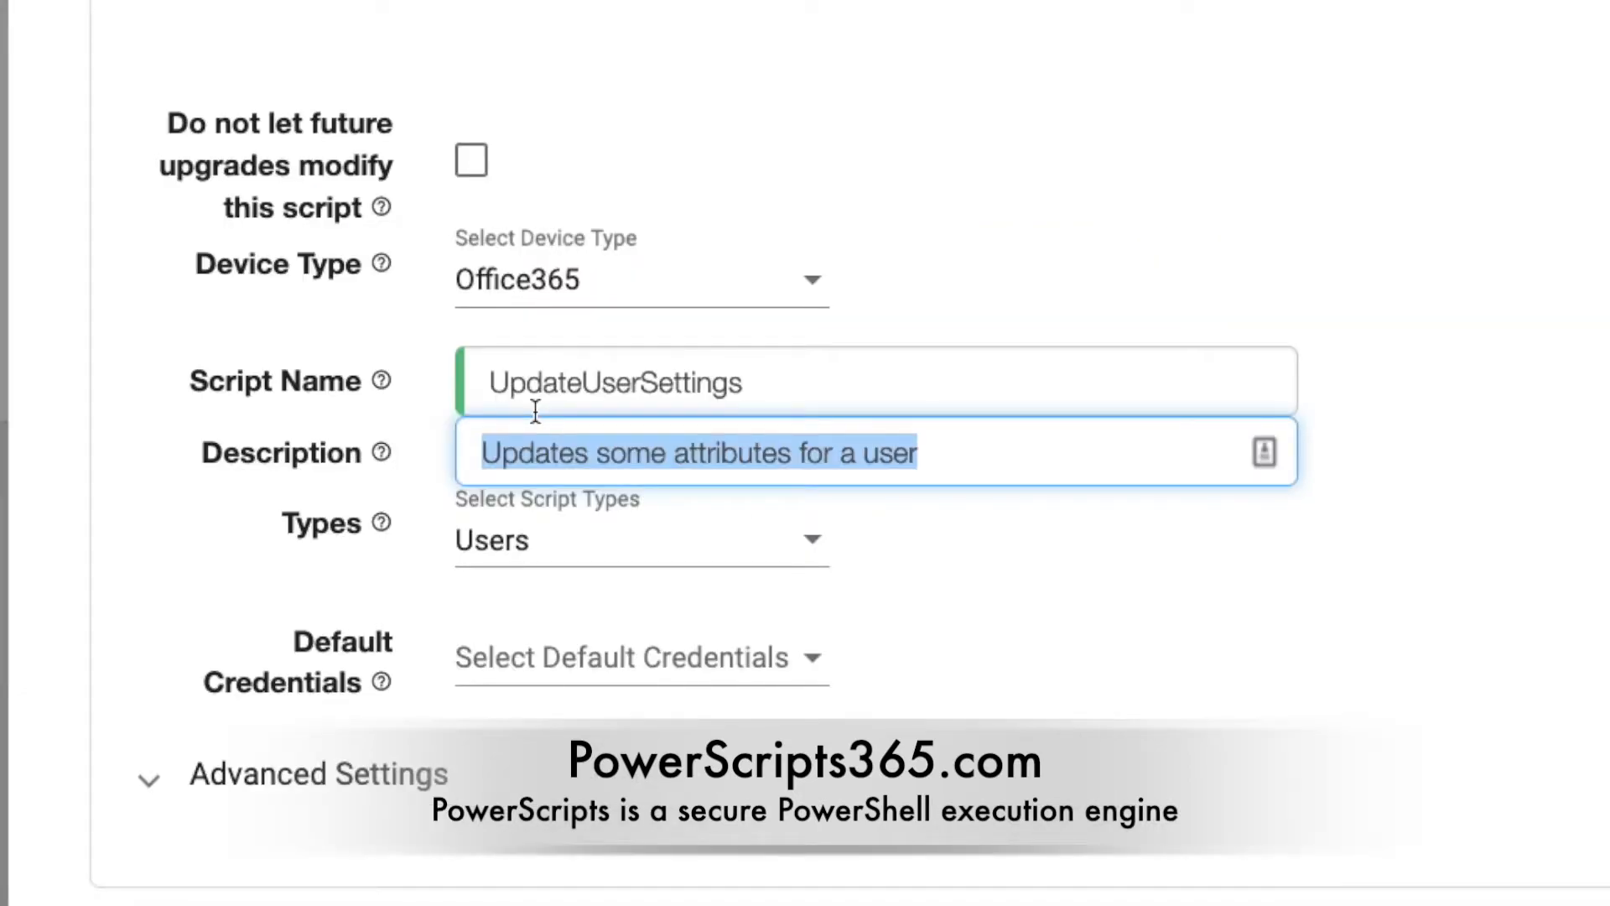
Step: Scroll the UpdateUserSettings form to reveal device type Office365, description and Users script type
{"action": "scroll", "scroll_direction": "down", "scroll_amount": 3}
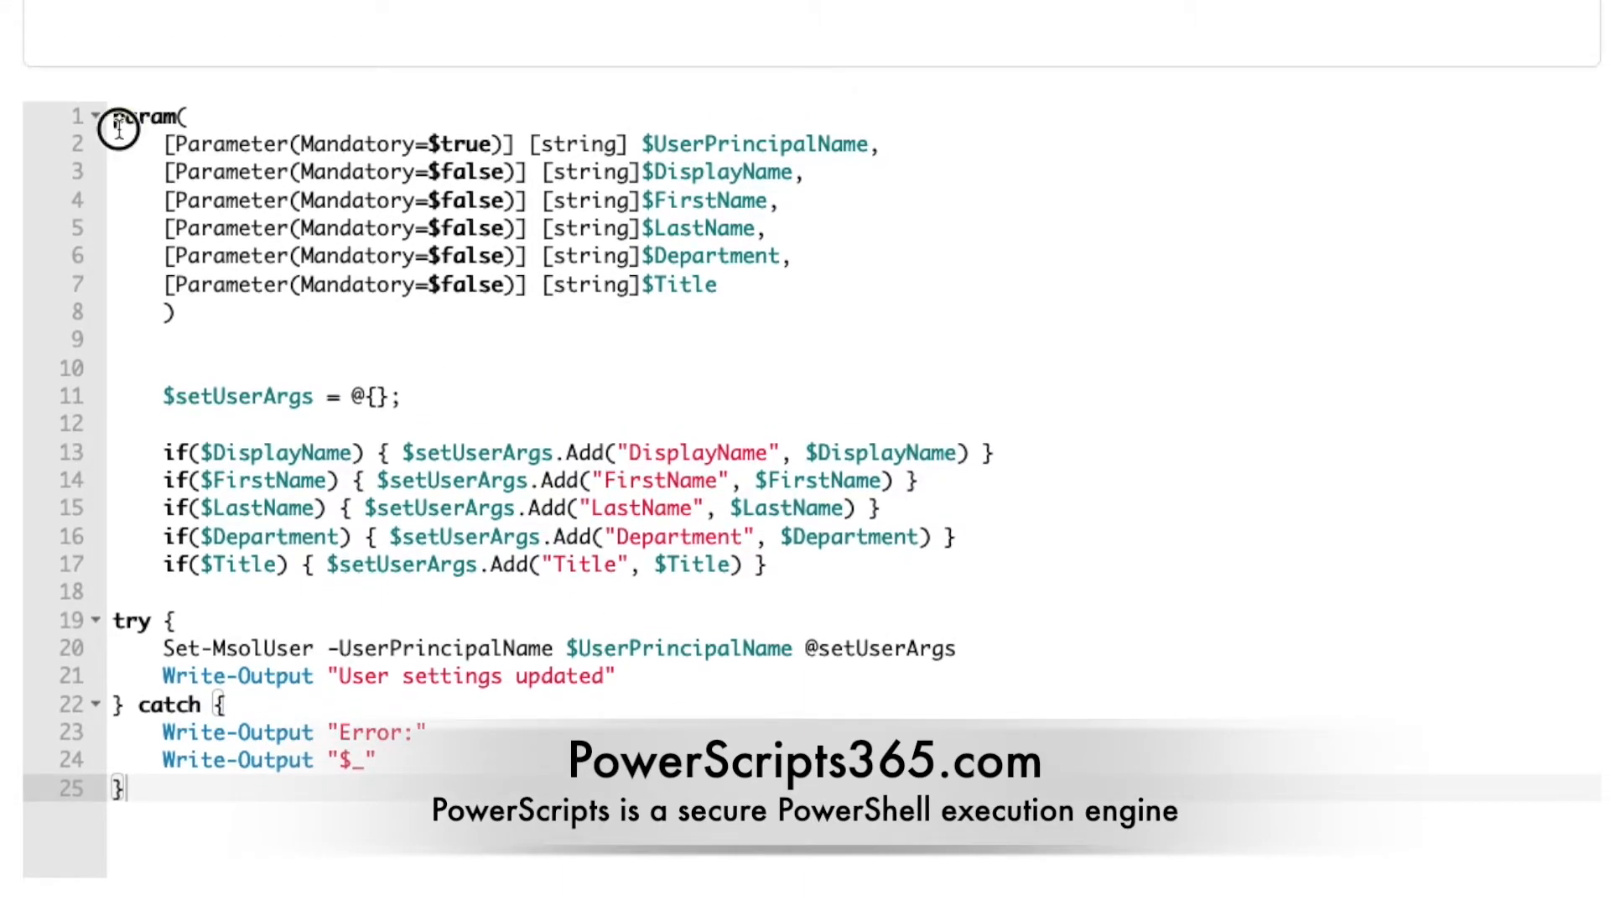
Step: Walk through the script code, highlighting the Title parameter's Mandatory=$false and the output lines
{"action": "left_click_drag", "start_coordinate": [116, 115], "coordinate": [176, 312]}
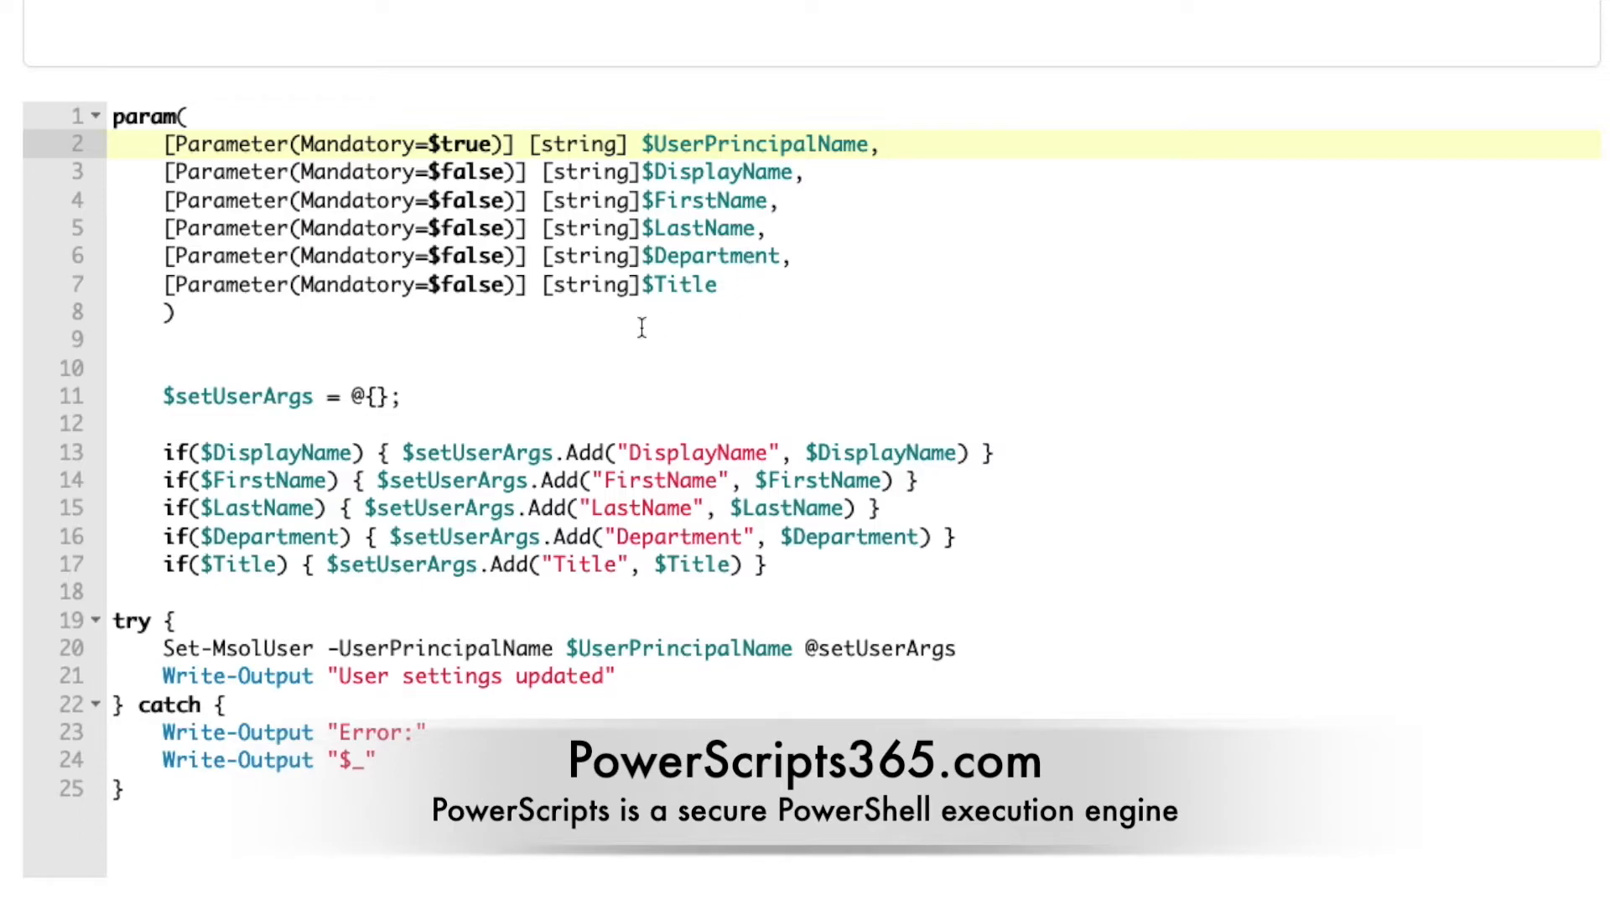
{"action": "double_click", "coordinate": [468, 285]}
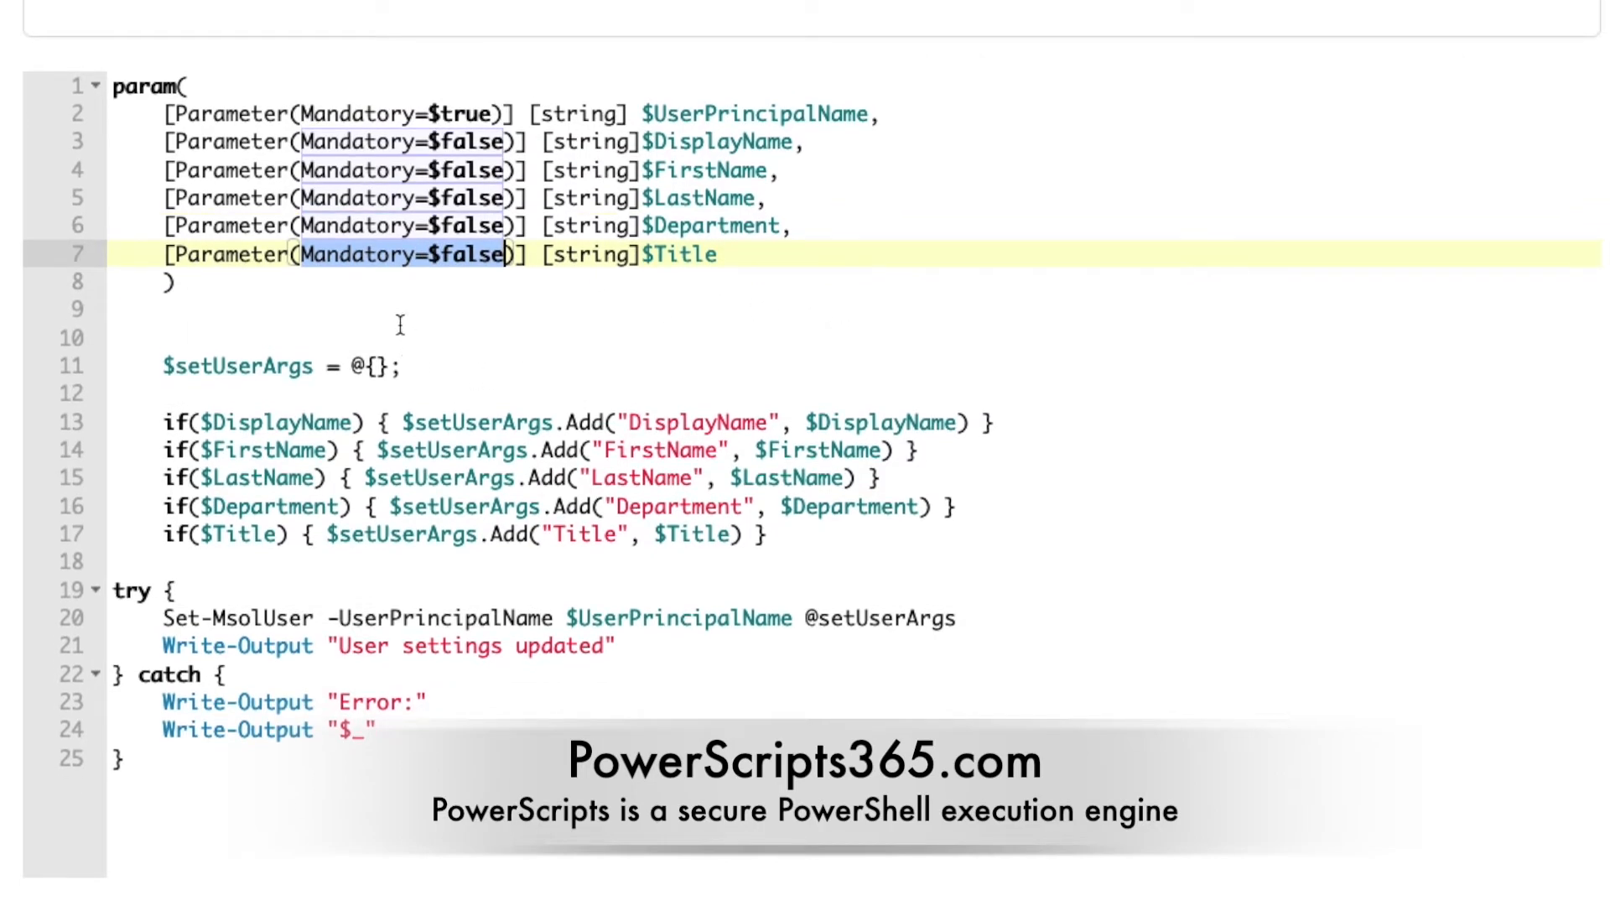
{"action": "mouse_move", "coordinate": [875, 282]}
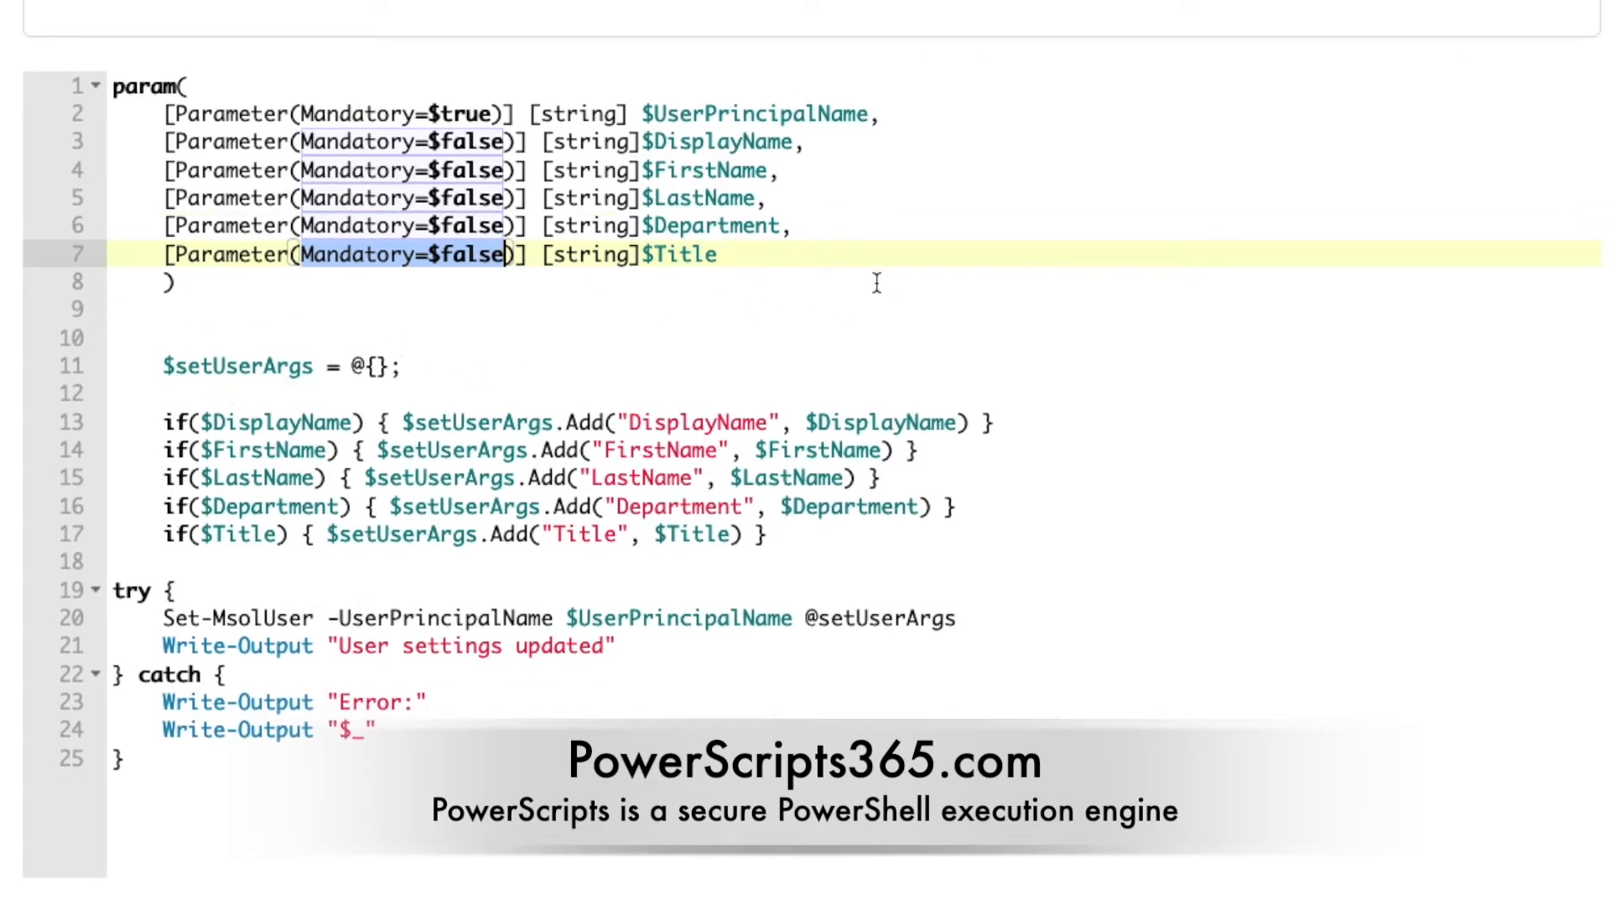
{"action": "left_click", "coordinate": [575, 337]}
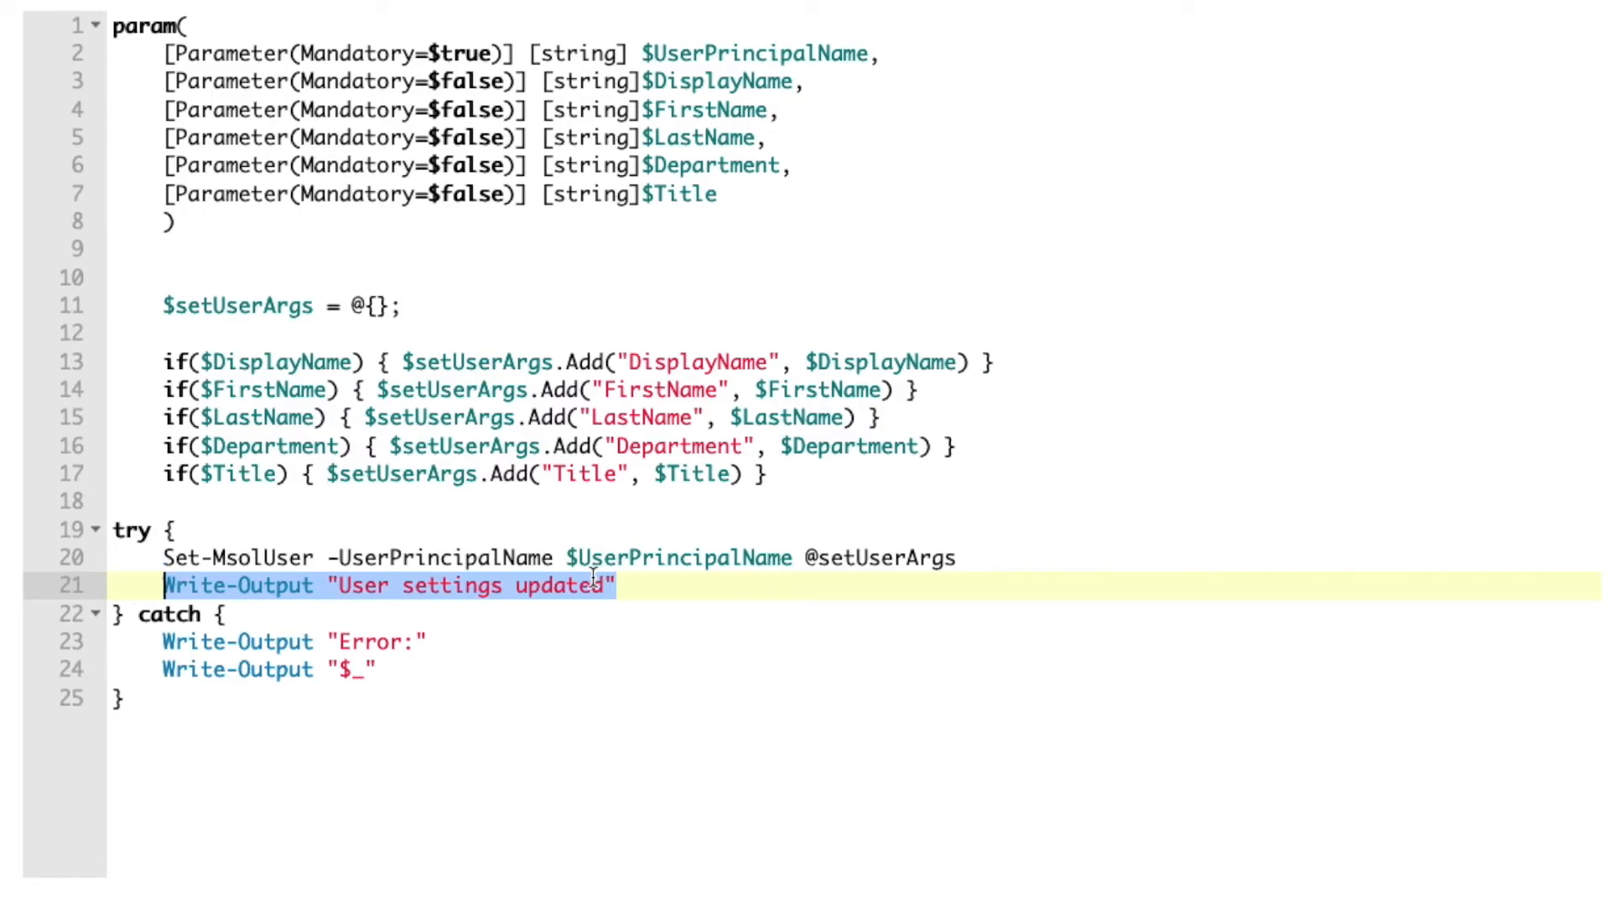
{"action": "mouse_move", "coordinate": [429, 666]}
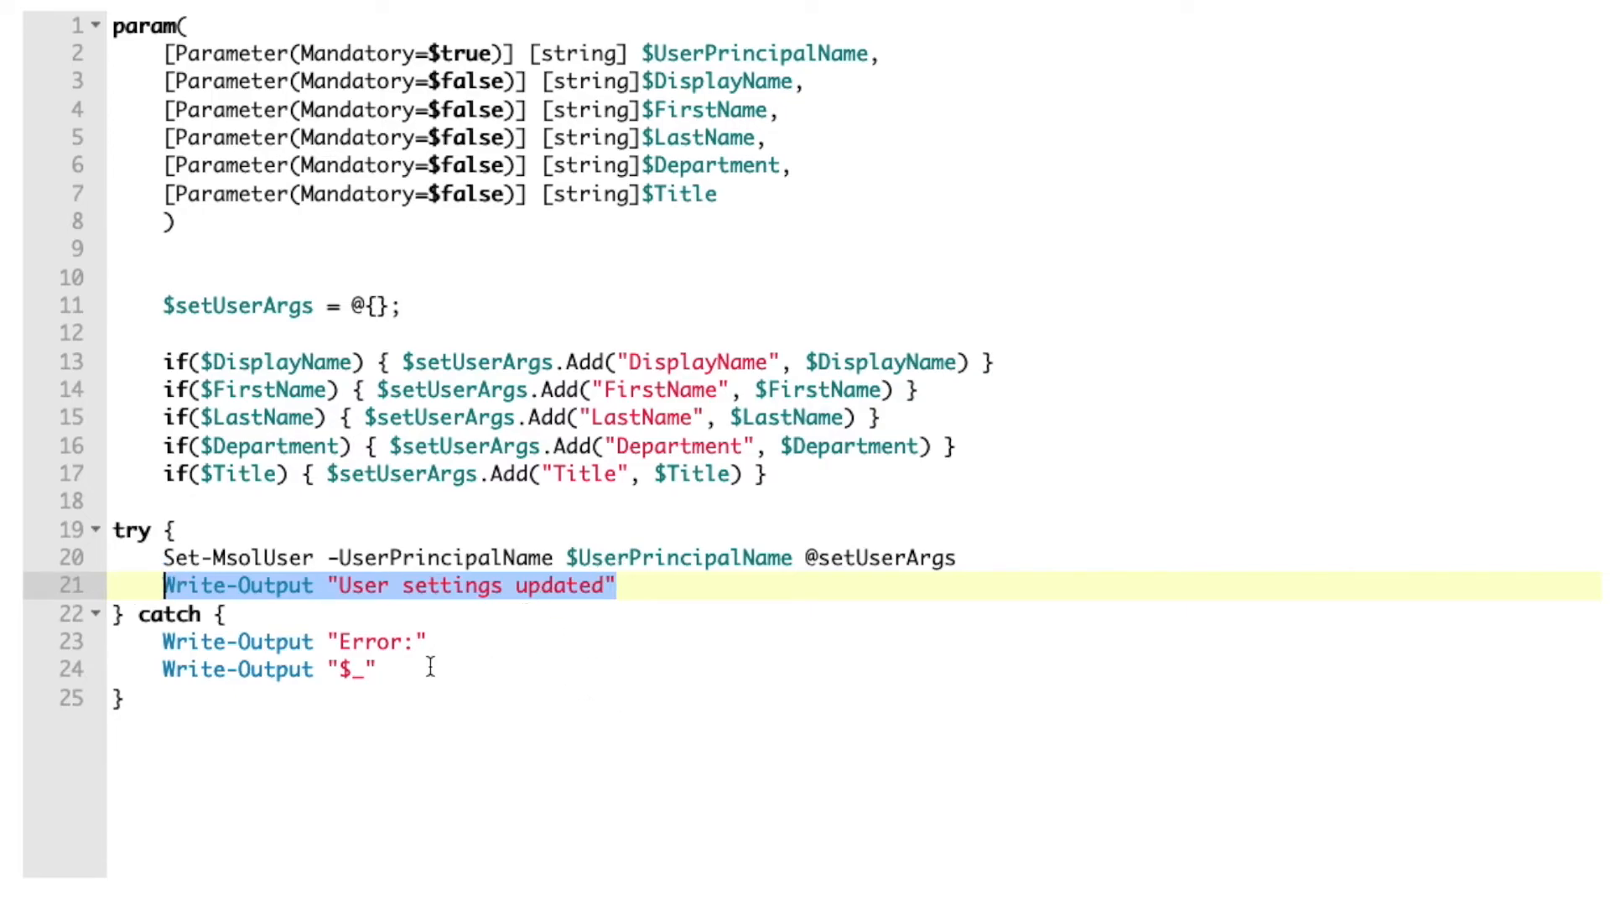